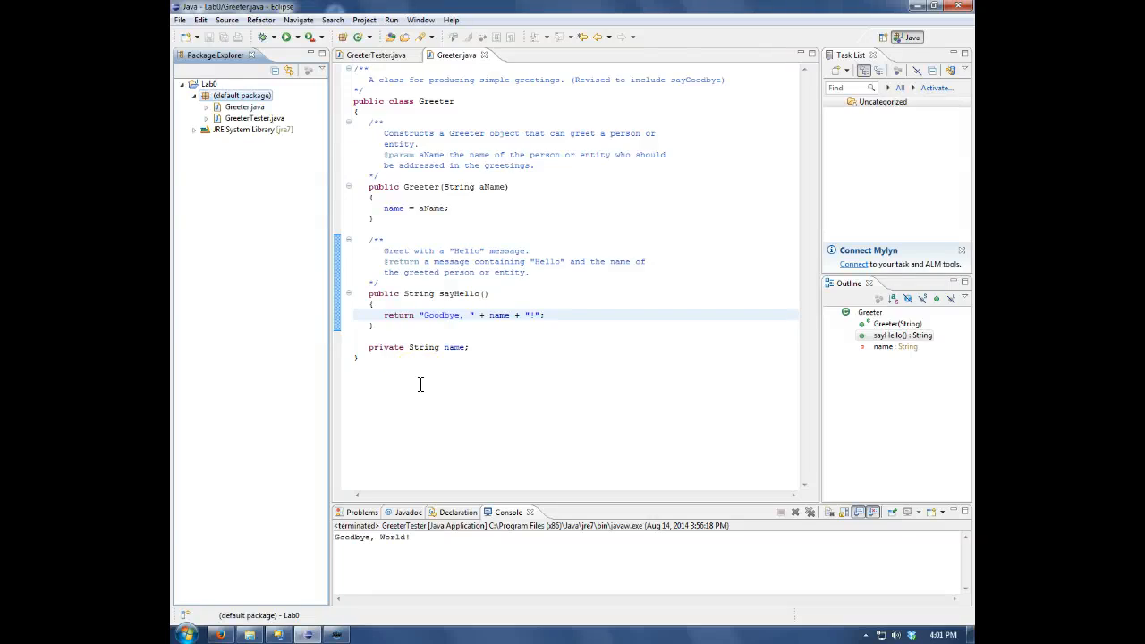
Start a Javadoc export for Lab0's default package and begin choosing the Javadoc command
left_click(414, 377)
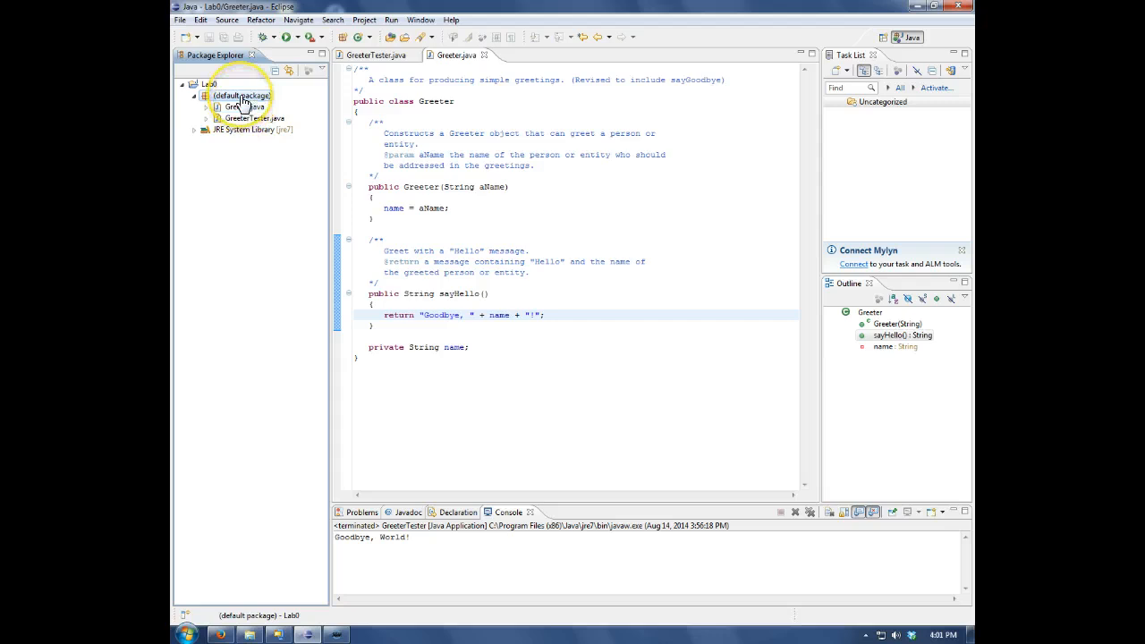
right_click(237, 96)
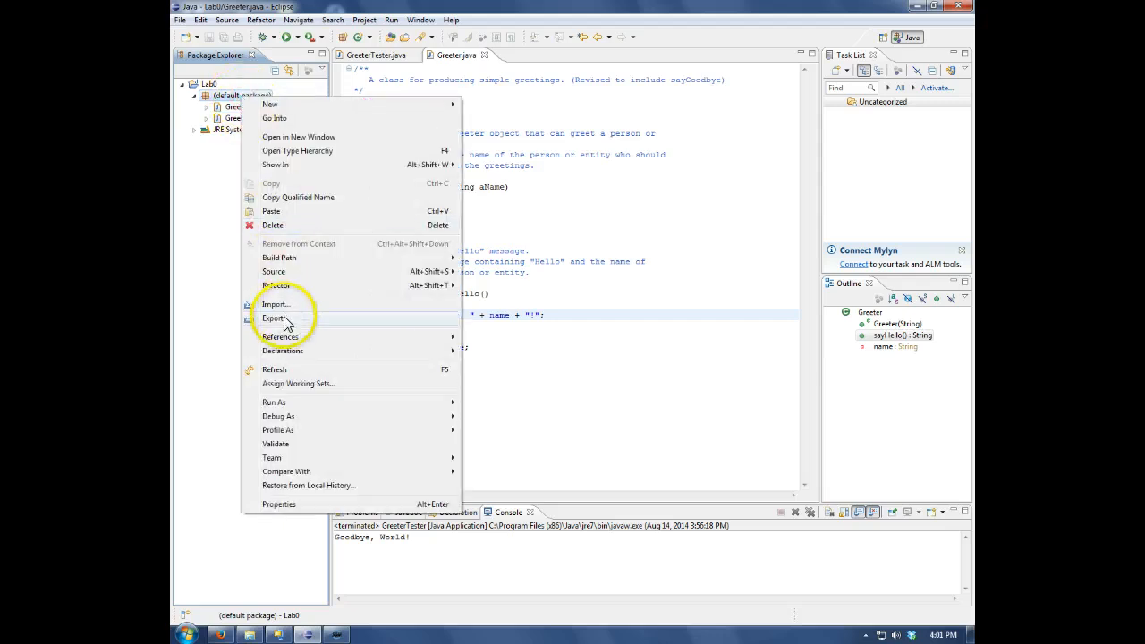
left_click(276, 318)
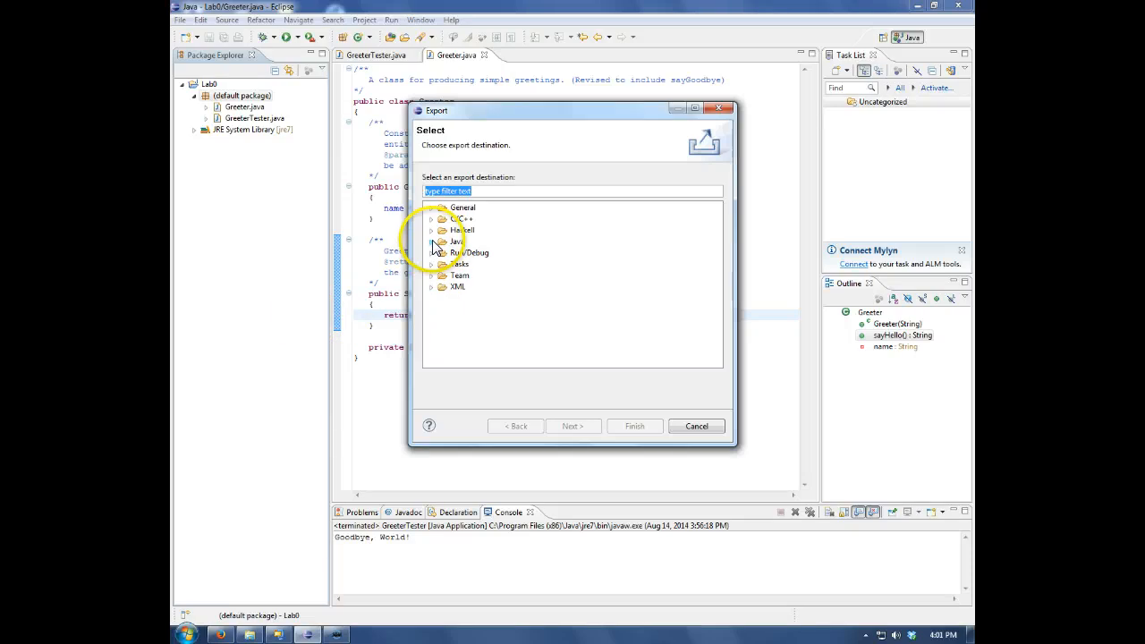
left_click(431, 241)
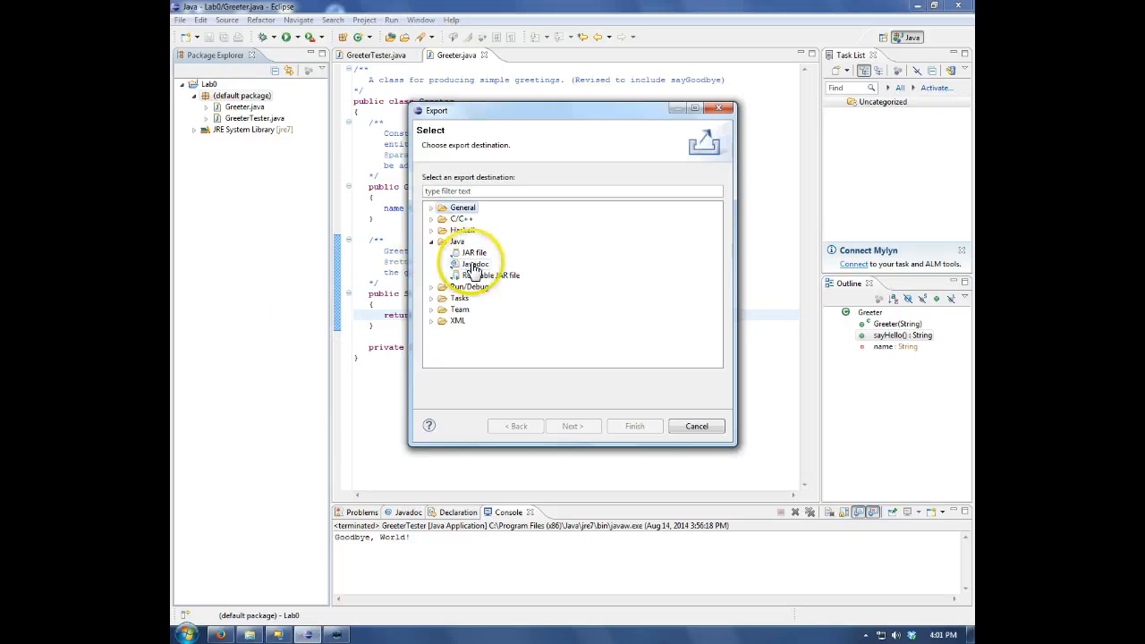
left_click(473, 263)
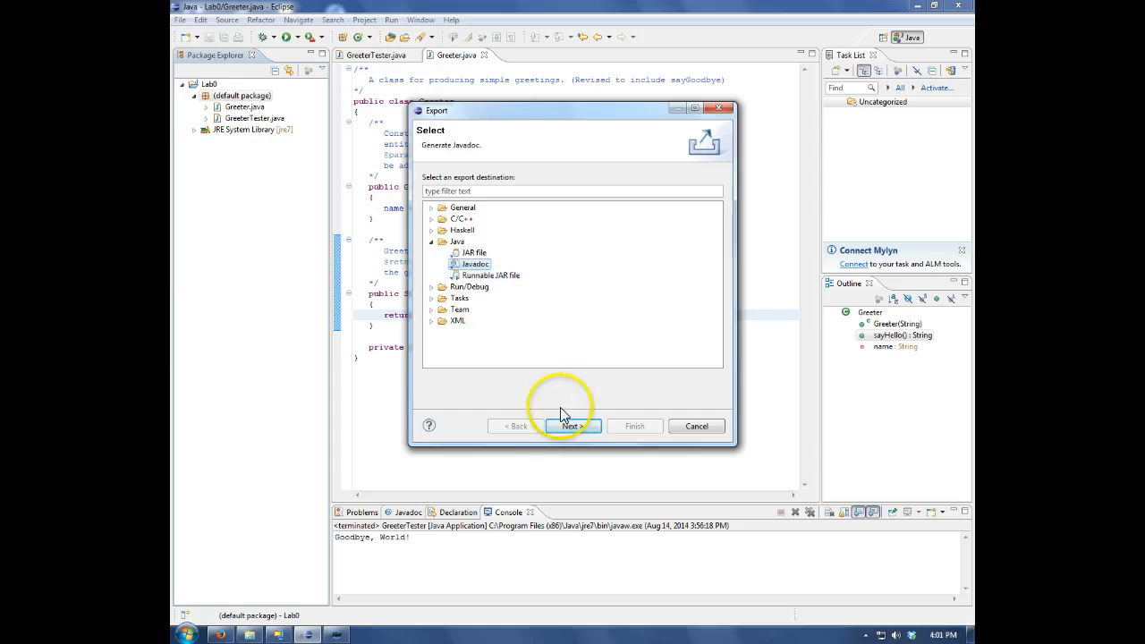
left_click(570, 426)
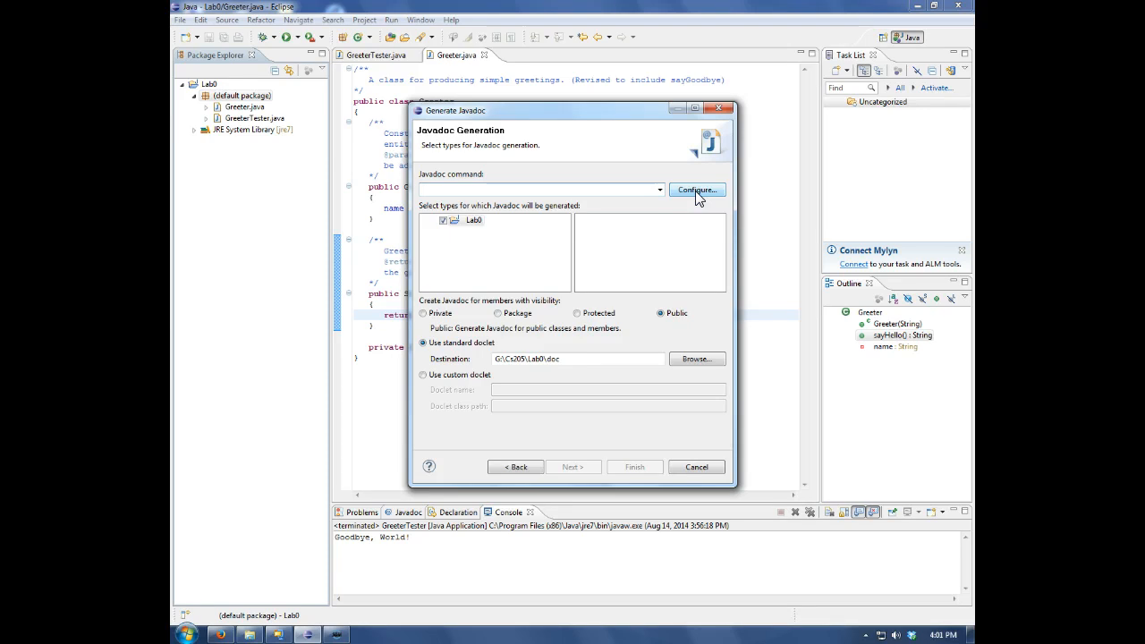
left_click(697, 189)
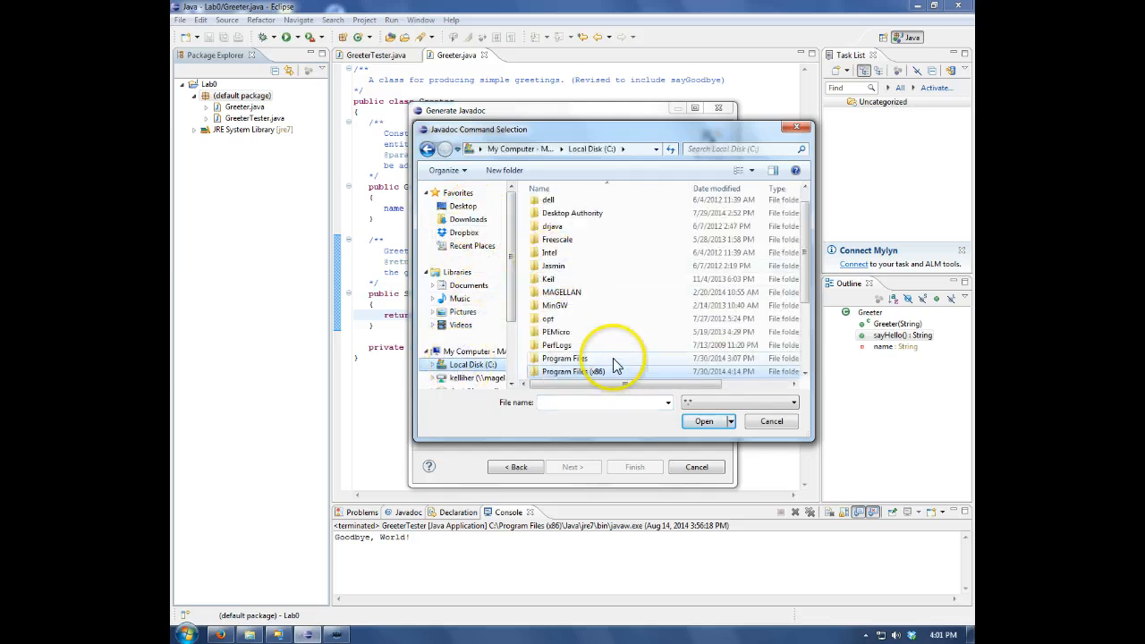
Browse into the Program Files (x86) folder on Local Disk (C:)
left_click(573, 371)
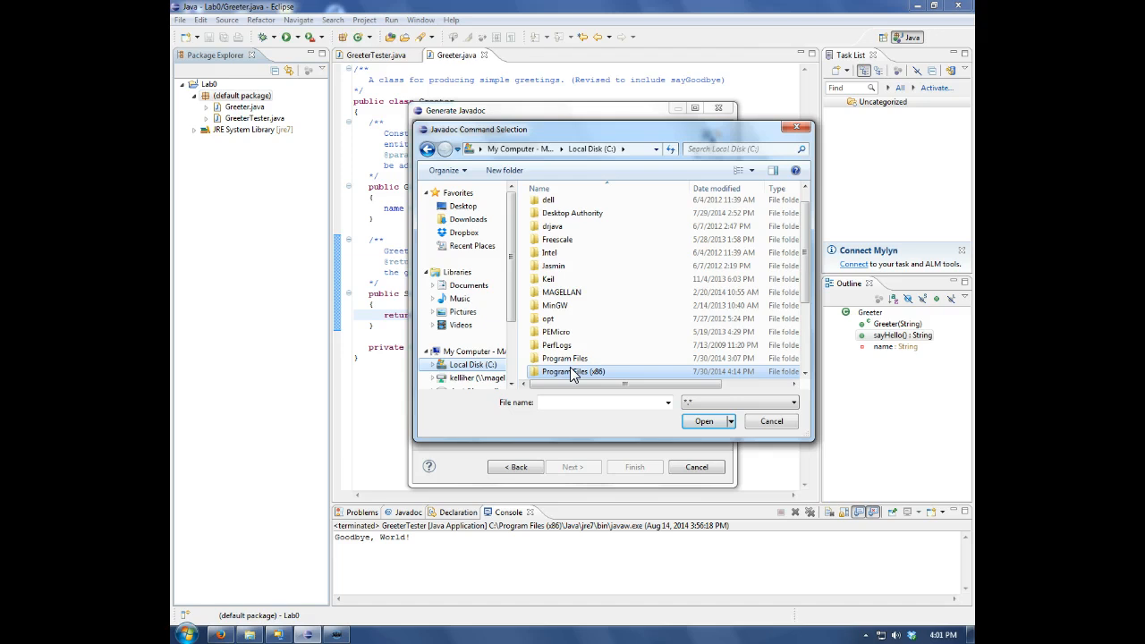
mouse_move(572, 371)
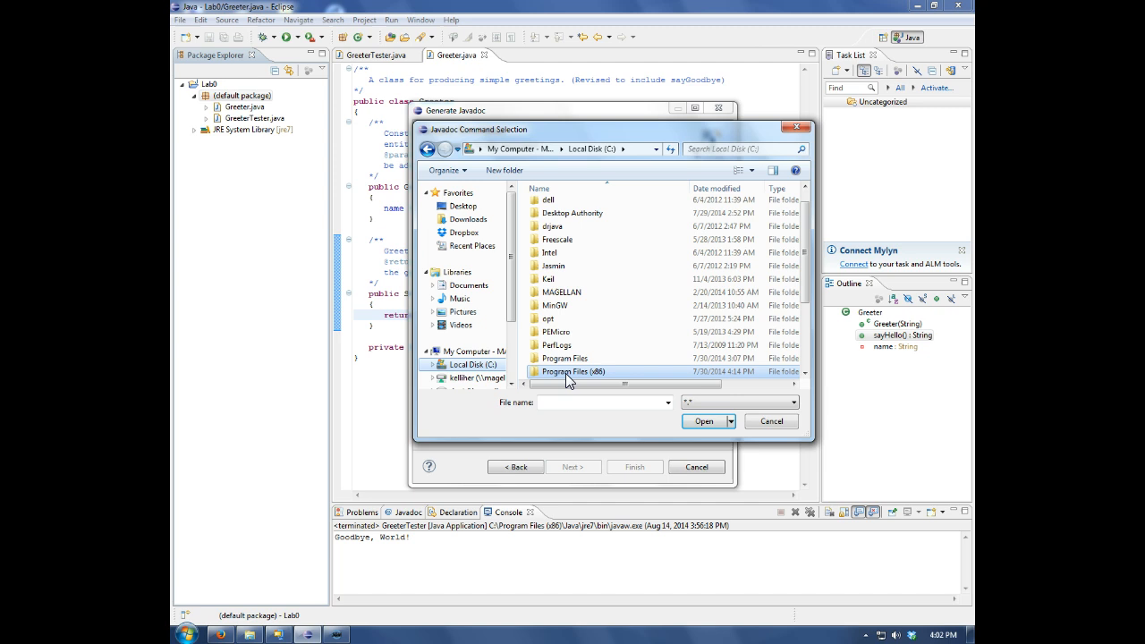
mouse_move(570, 371)
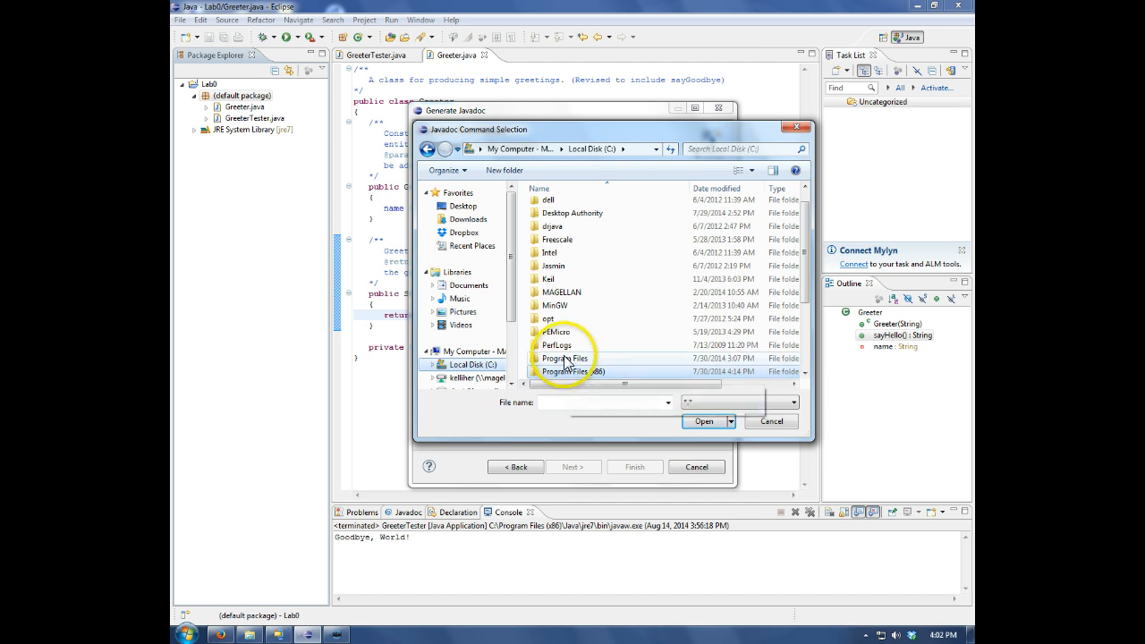
double_click(570, 371)
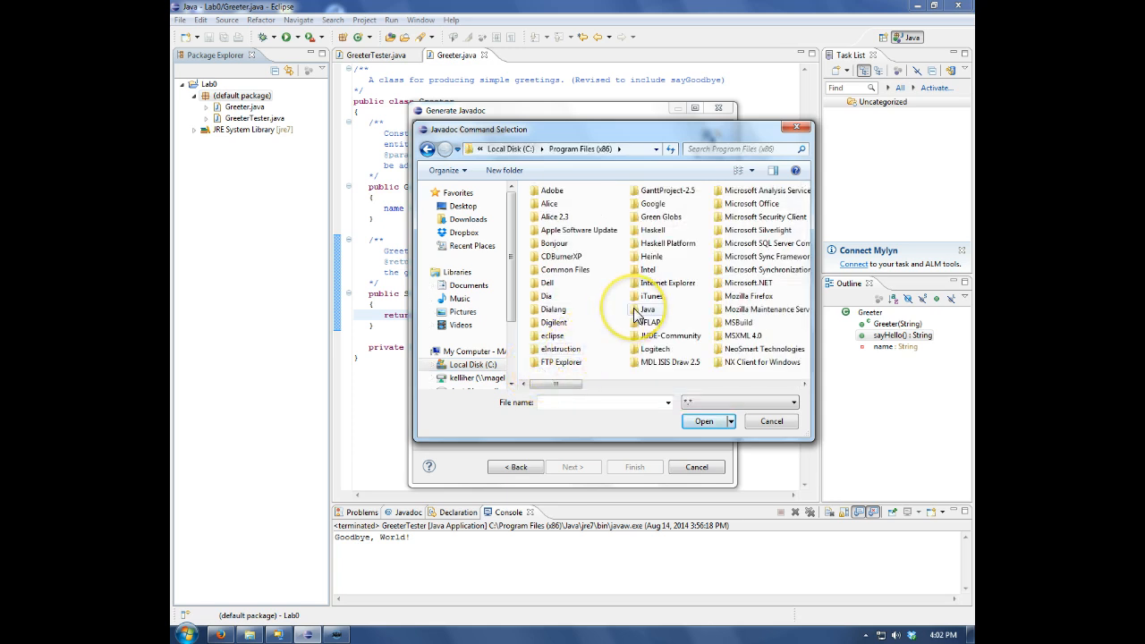
Pick javadoc from Java\jdk1.7.0_51\bin as the Javadoc command
double_click(647, 308)
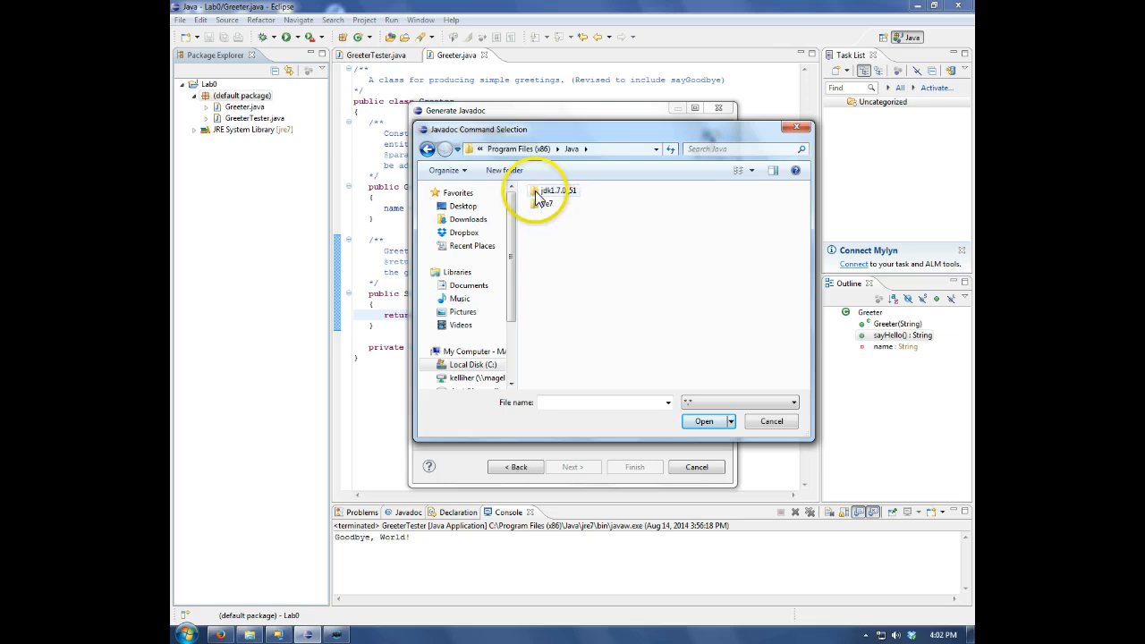
double_click(555, 190)
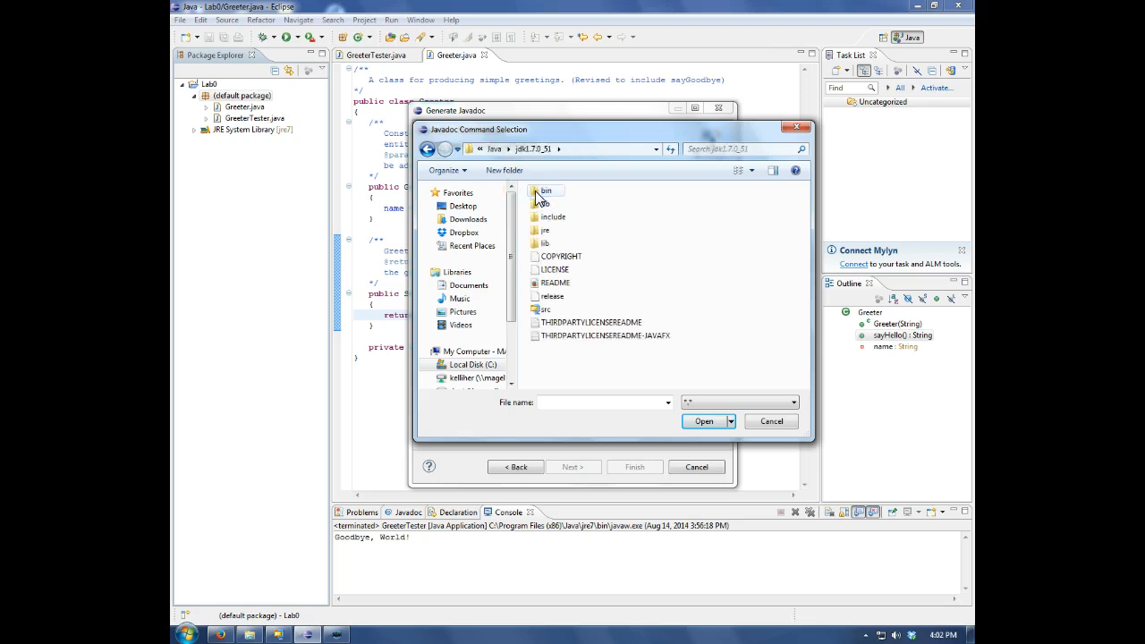
double_click(545, 190)
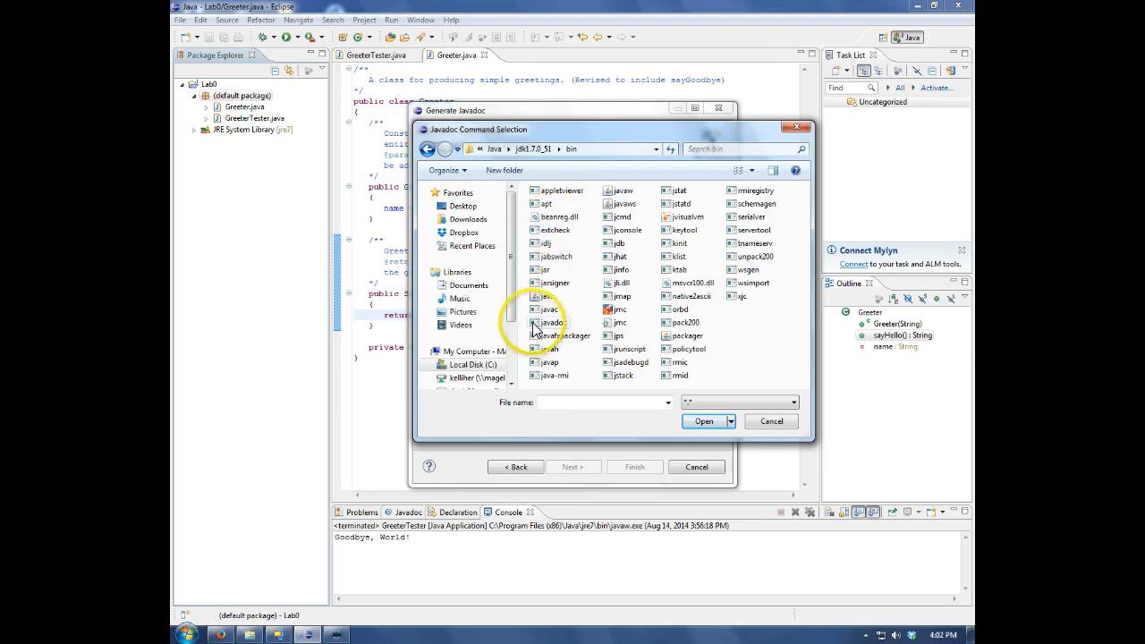
left_click(703, 422)
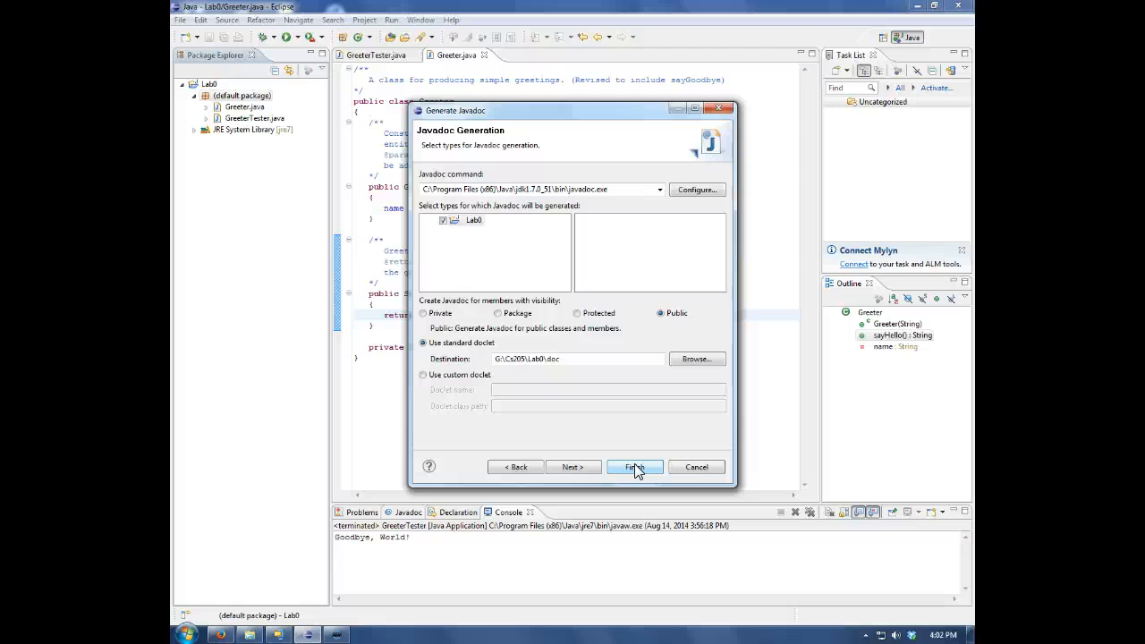
Generate the Javadoc and accept updating Lab0's Javadoc location to the doc folder
left_click(634, 466)
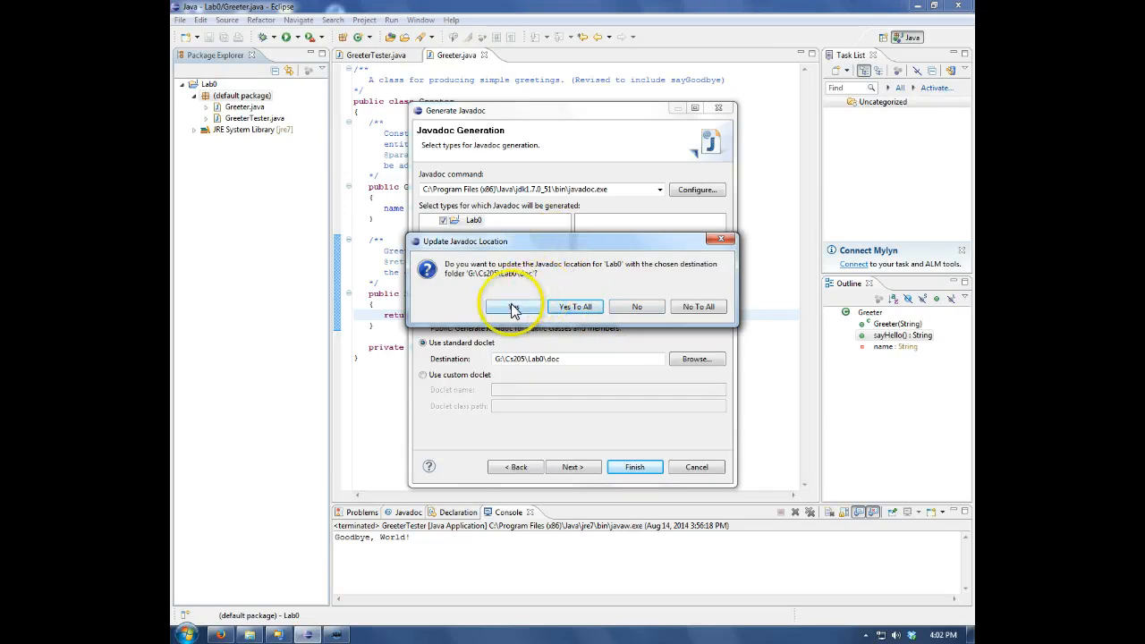
left_click(514, 306)
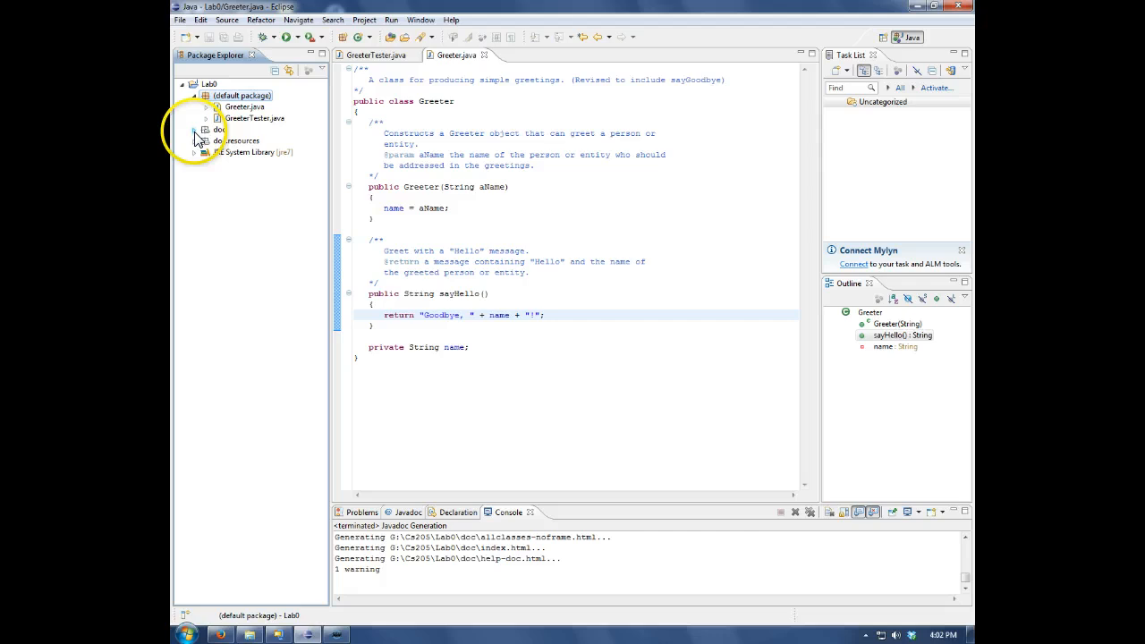
Expand the doc folder and open index.html to view the Greeter class page
left_click(195, 130)
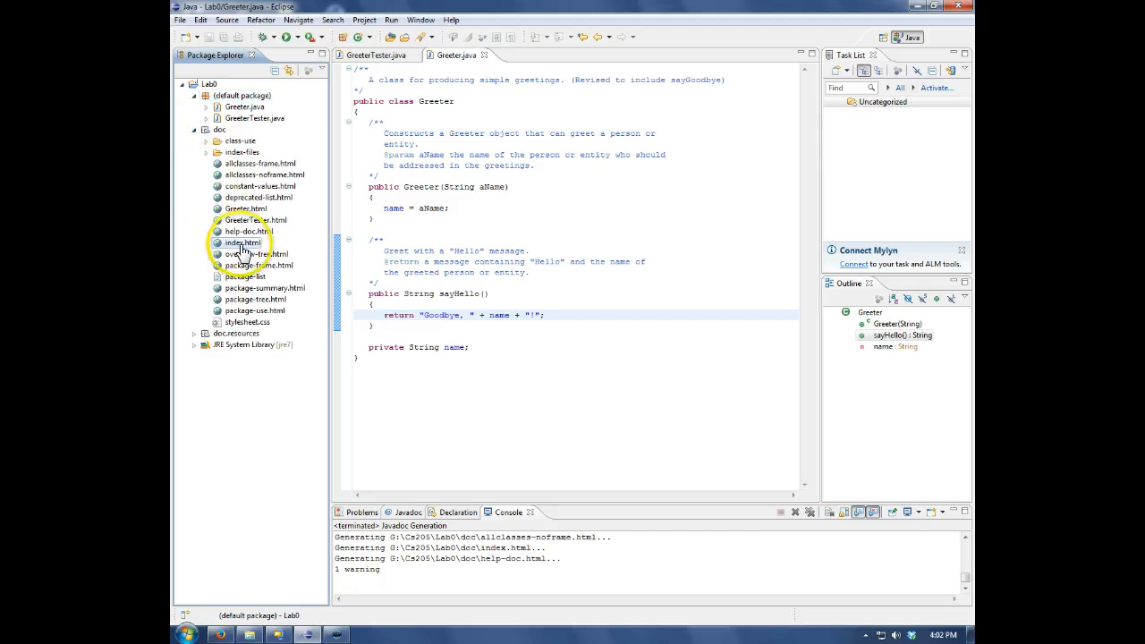
double_click(243, 243)
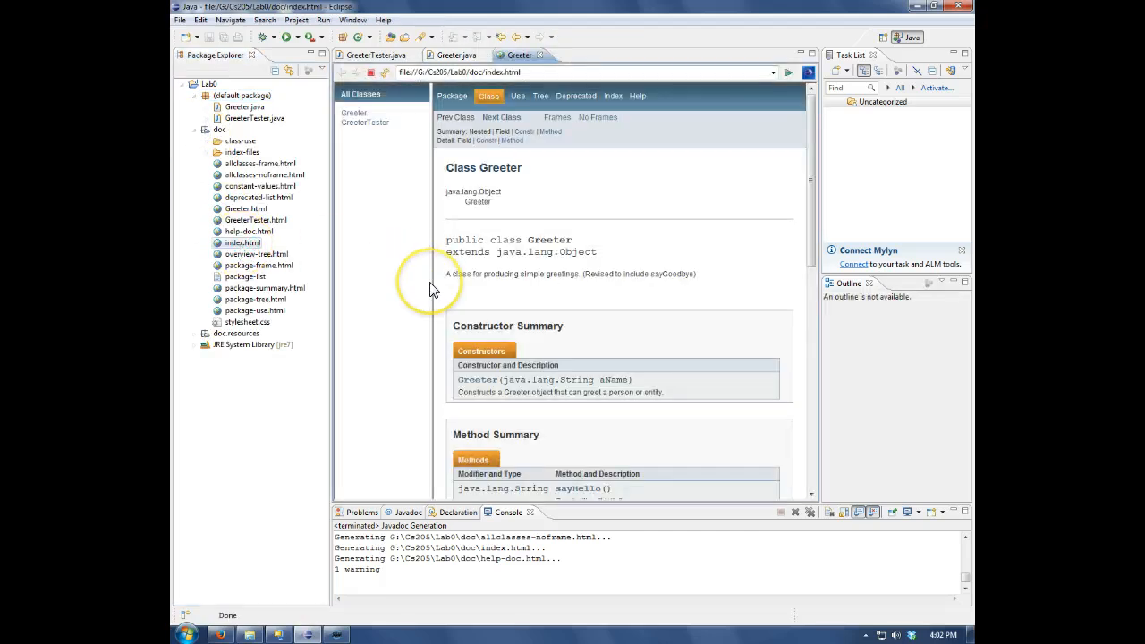